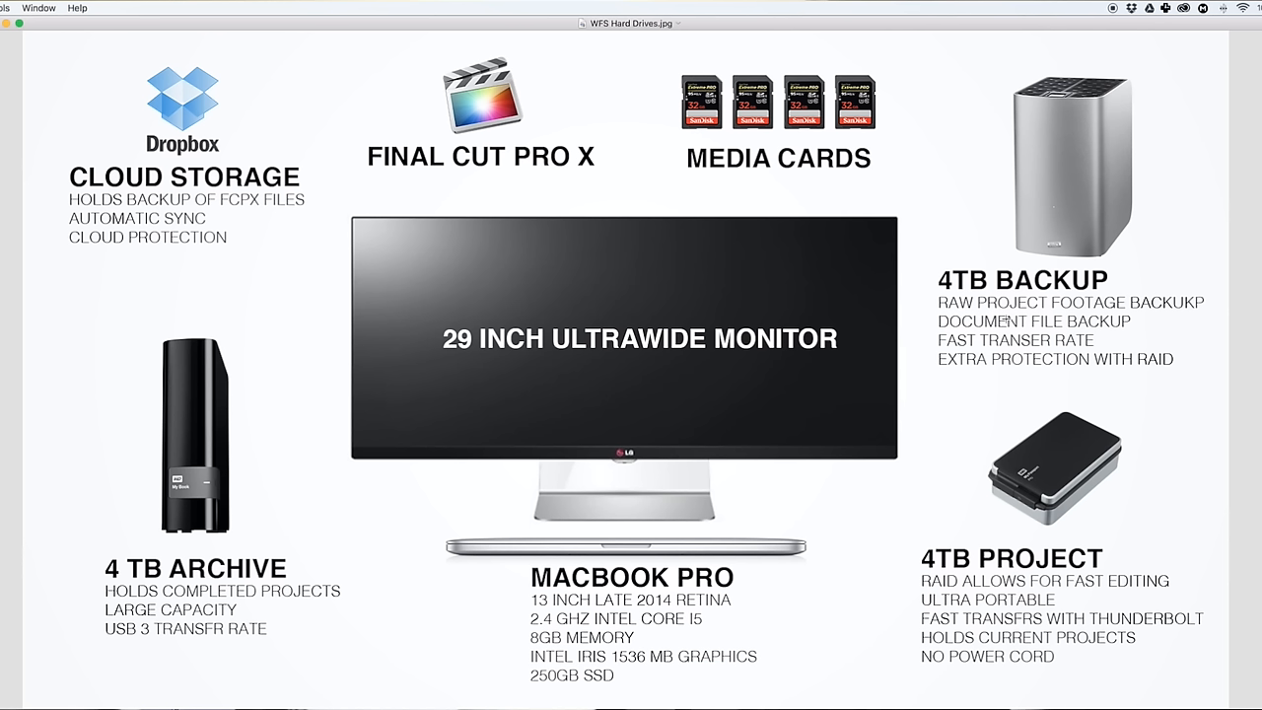
{"action": "mouse_move", "coordinate": [522, 179]}
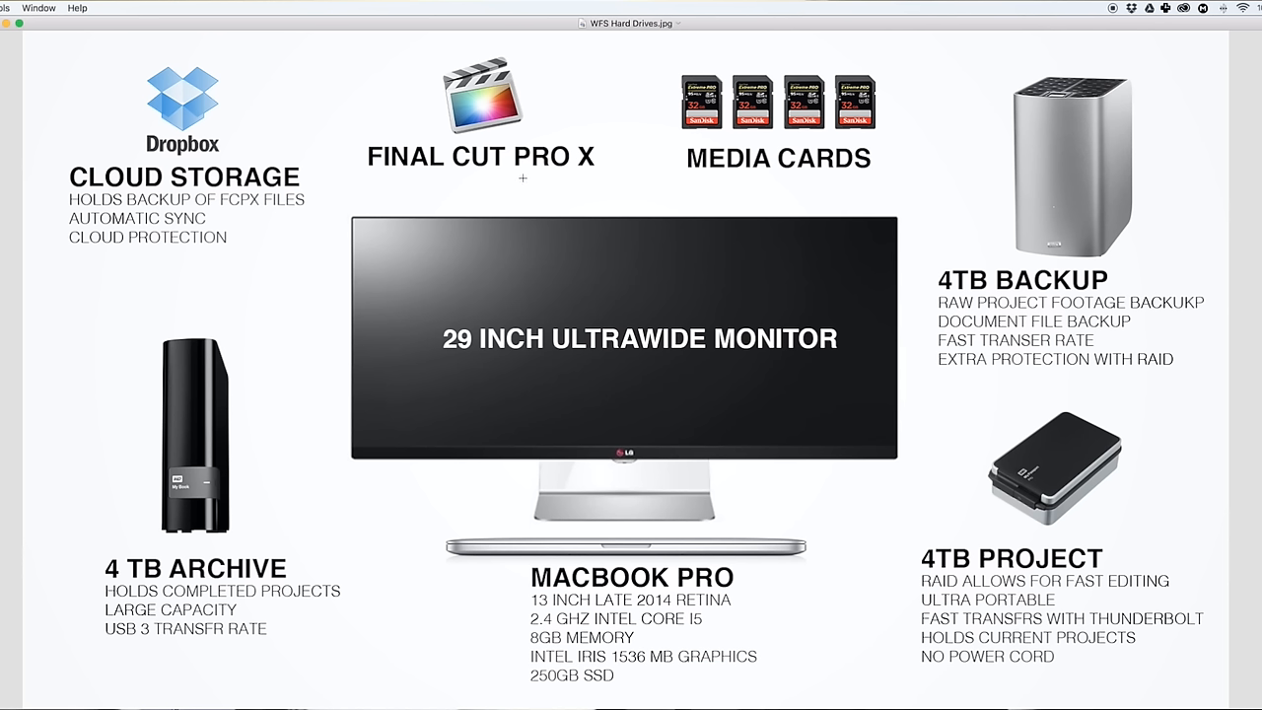
{"action": "mouse_move", "coordinate": [922, 574]}
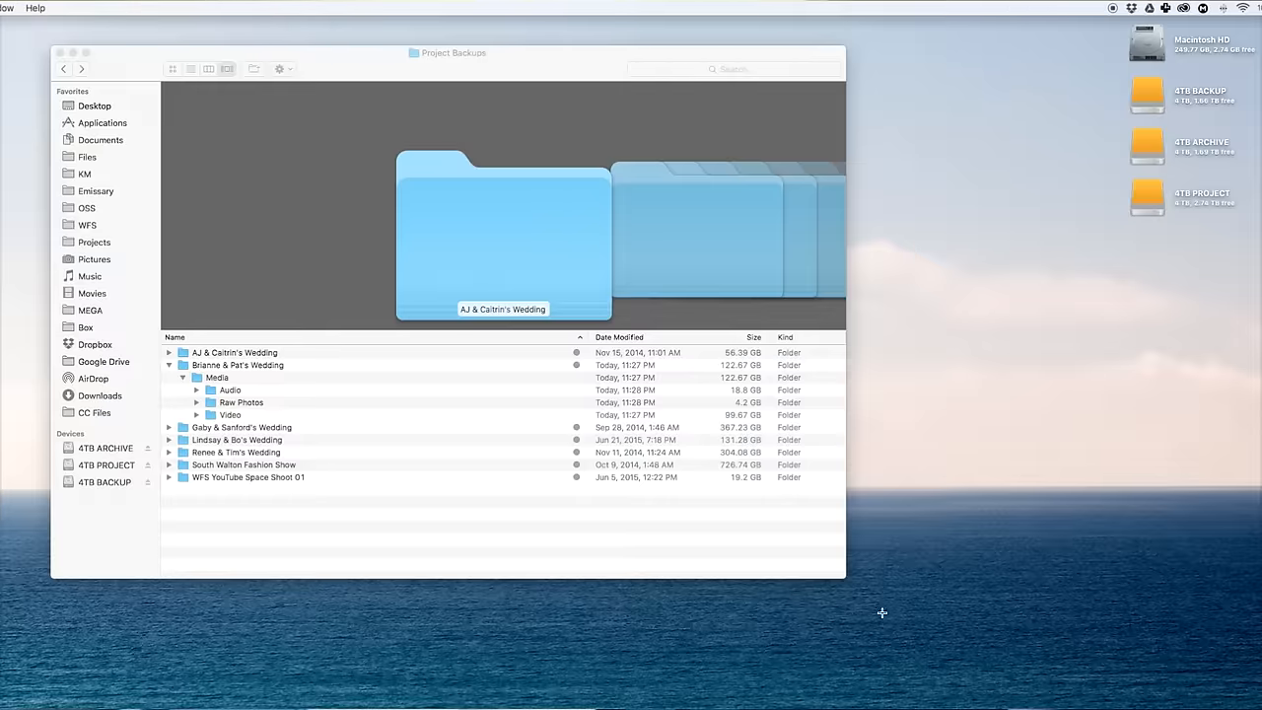
Step: Browse the 4TB BACKUP drive, then show the 4TB PROJECT drive's wedding project contents
{"action": "left_click", "coordinate": [104, 481]}
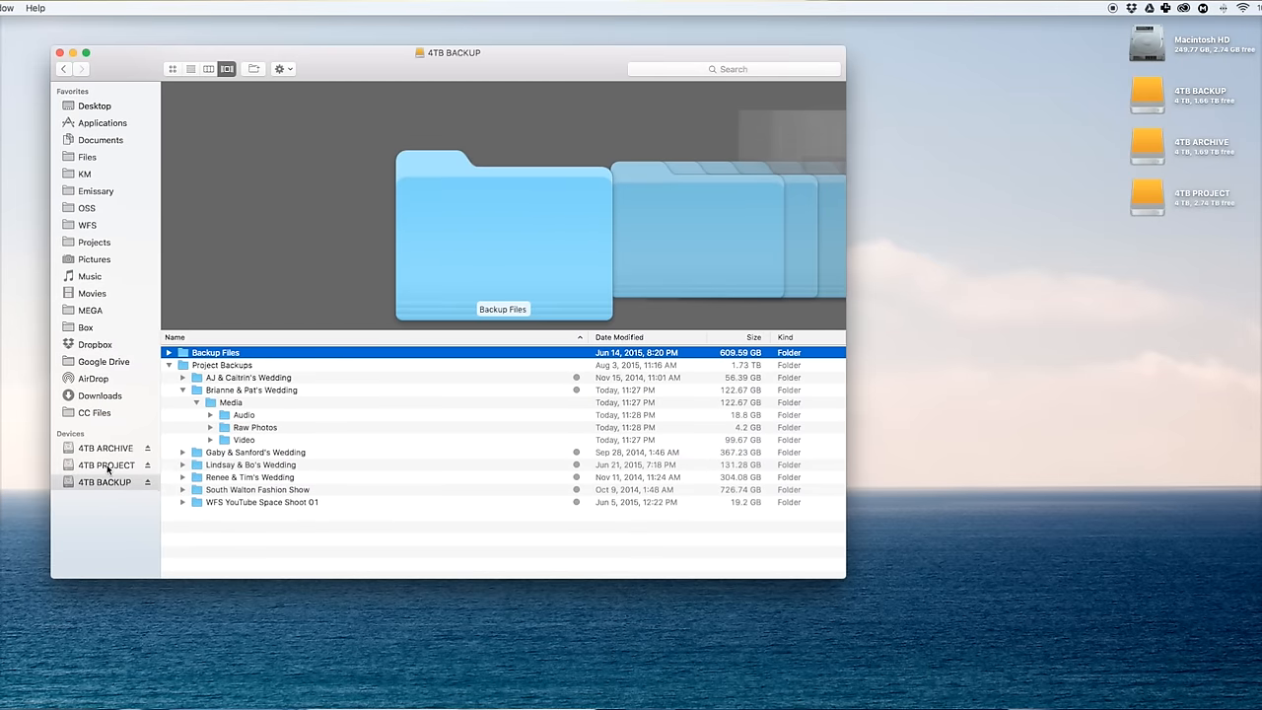
{"action": "left_click", "coordinate": [105, 465]}
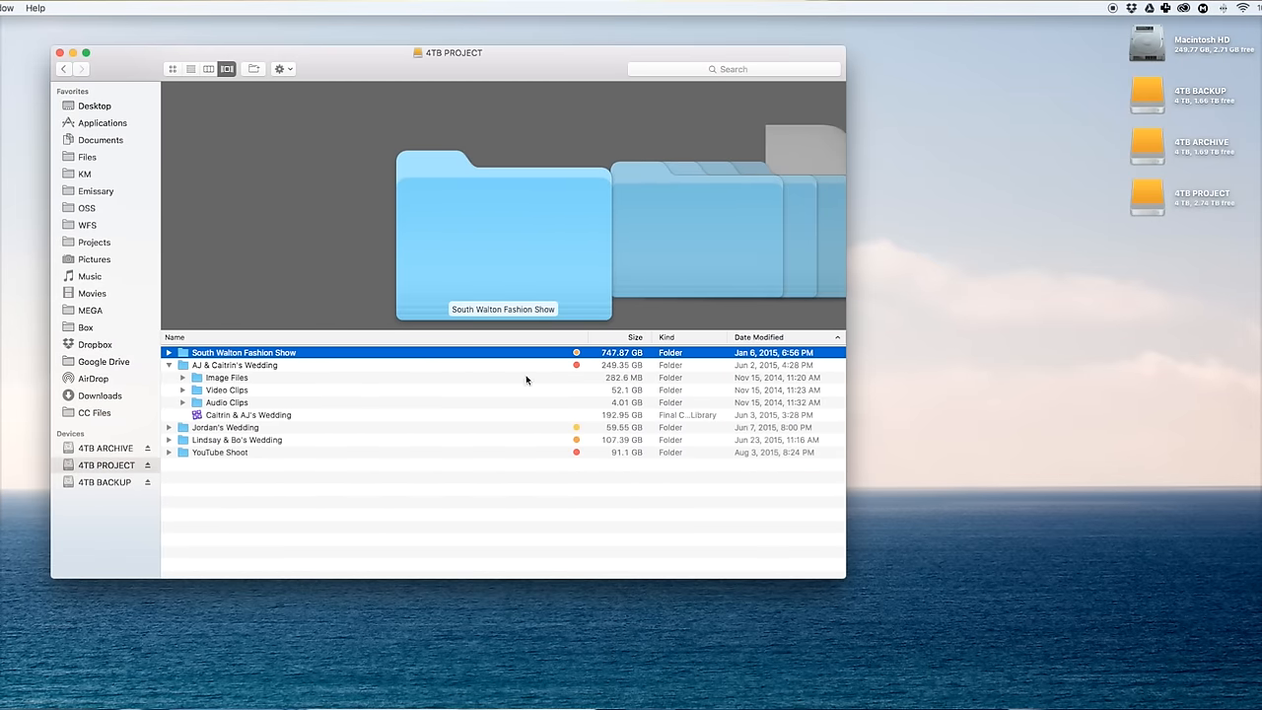
{"action": "mouse_move", "coordinate": [552, 498]}
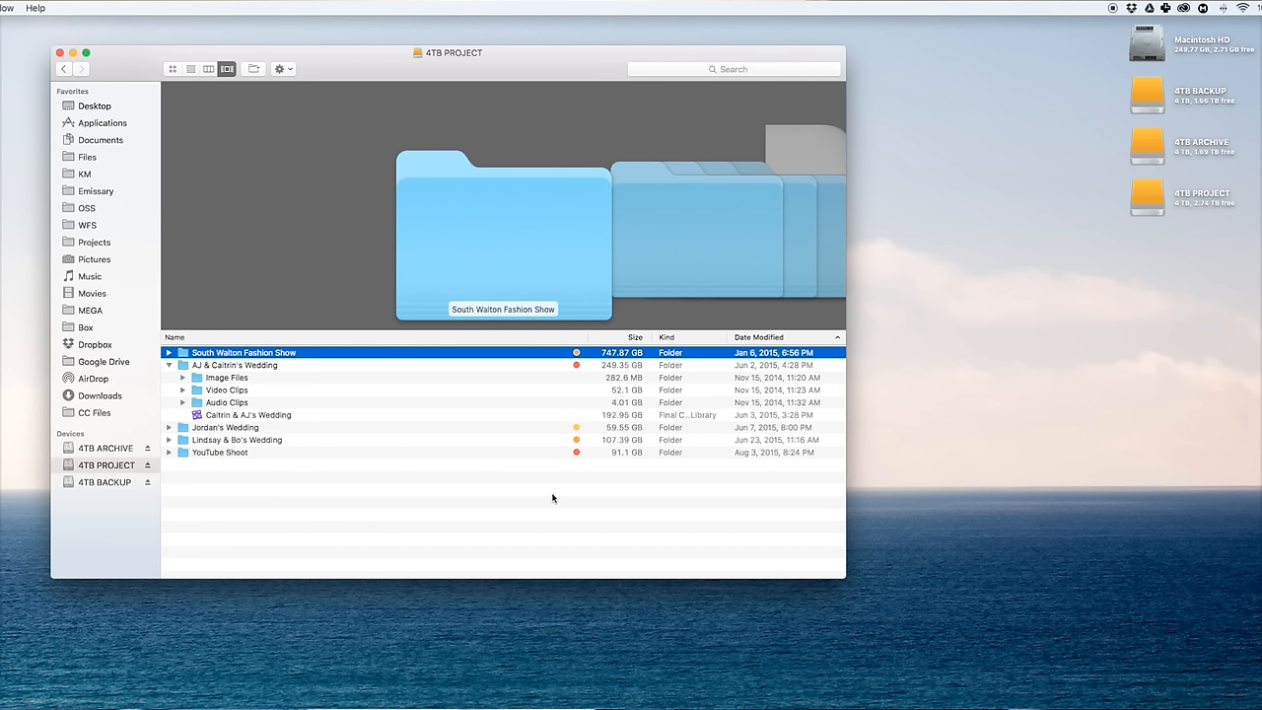
{"action": "mouse_move", "coordinate": [600, 486]}
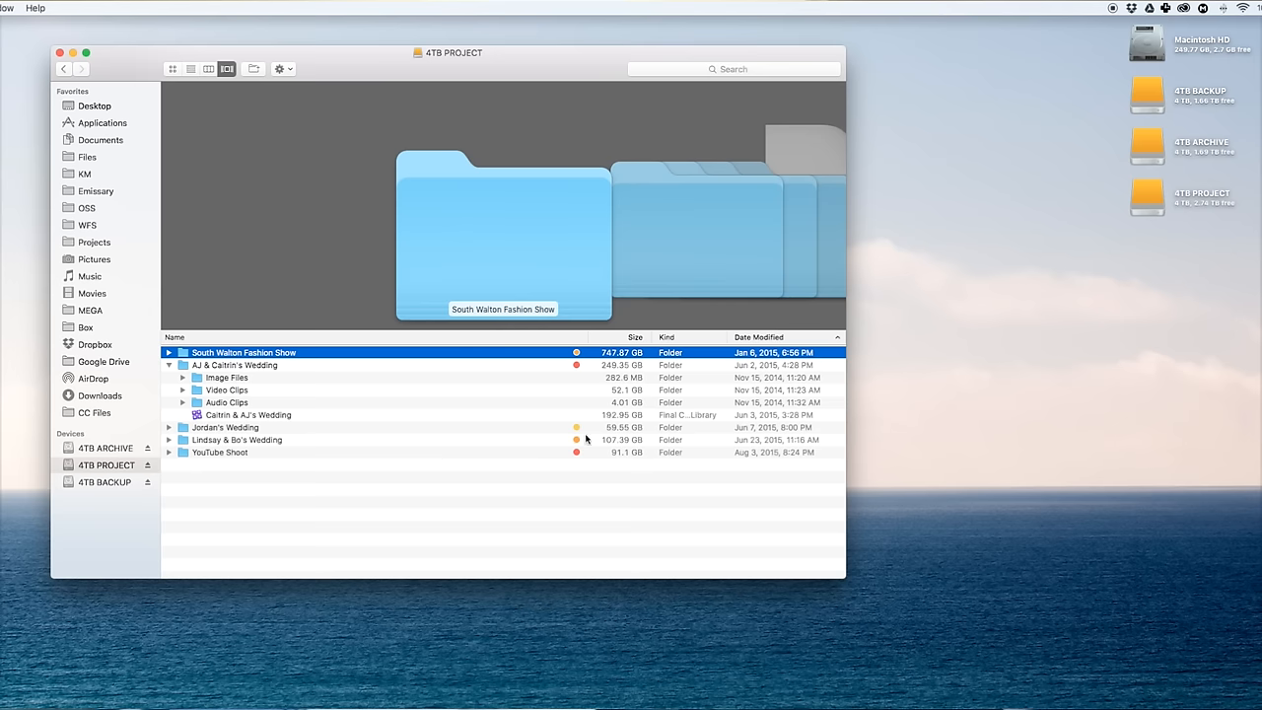
{"action": "mouse_move", "coordinate": [548, 474]}
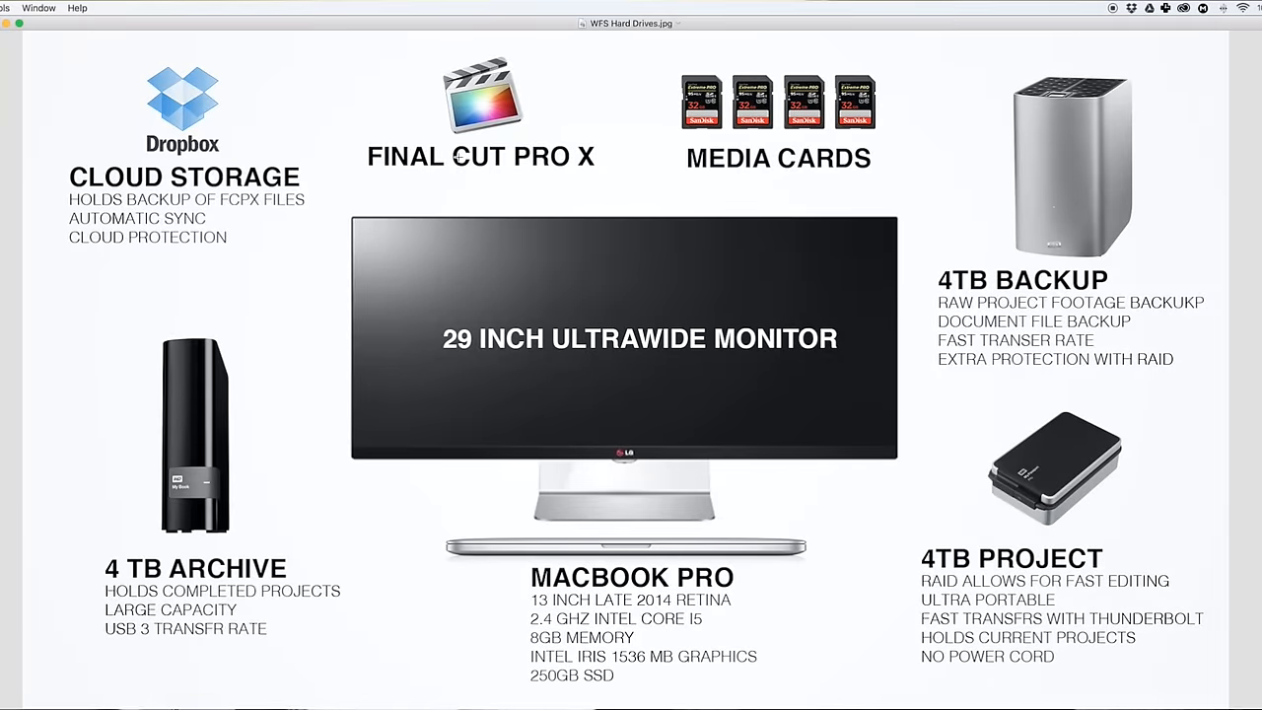
{"action": "mouse_move", "coordinate": [480, 135]}
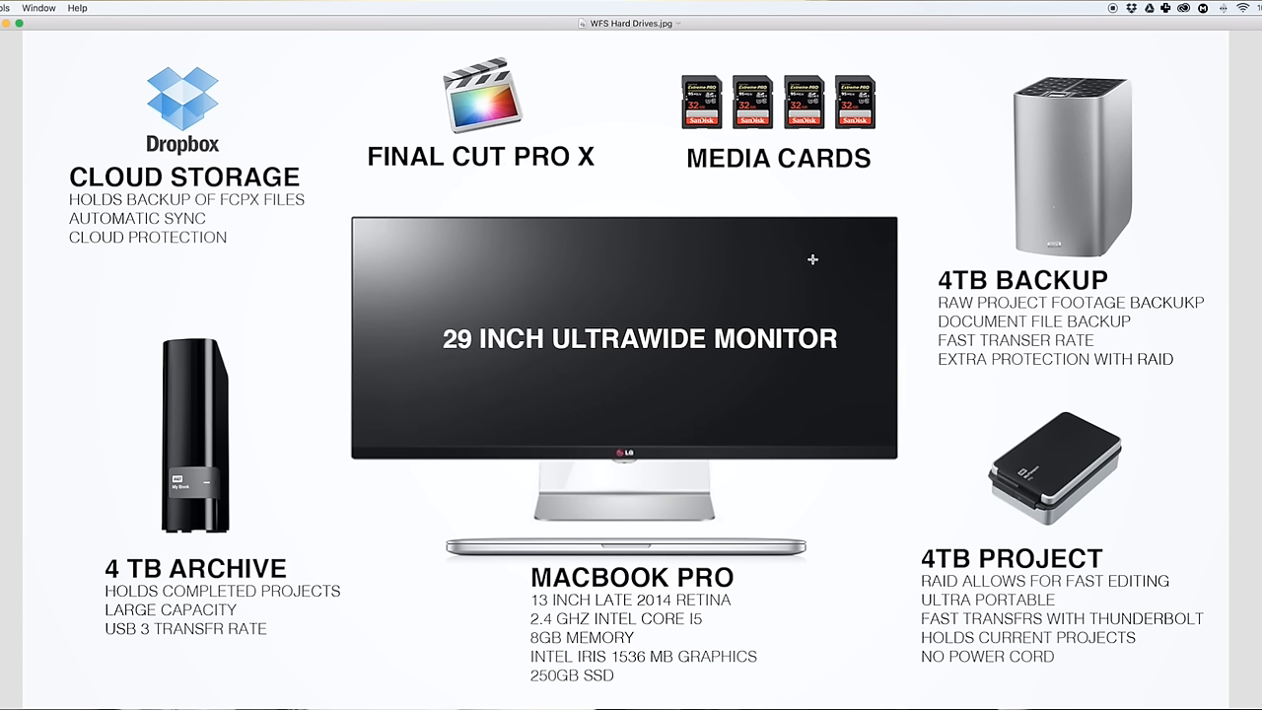
{"action": "mouse_move", "coordinate": [1024, 558]}
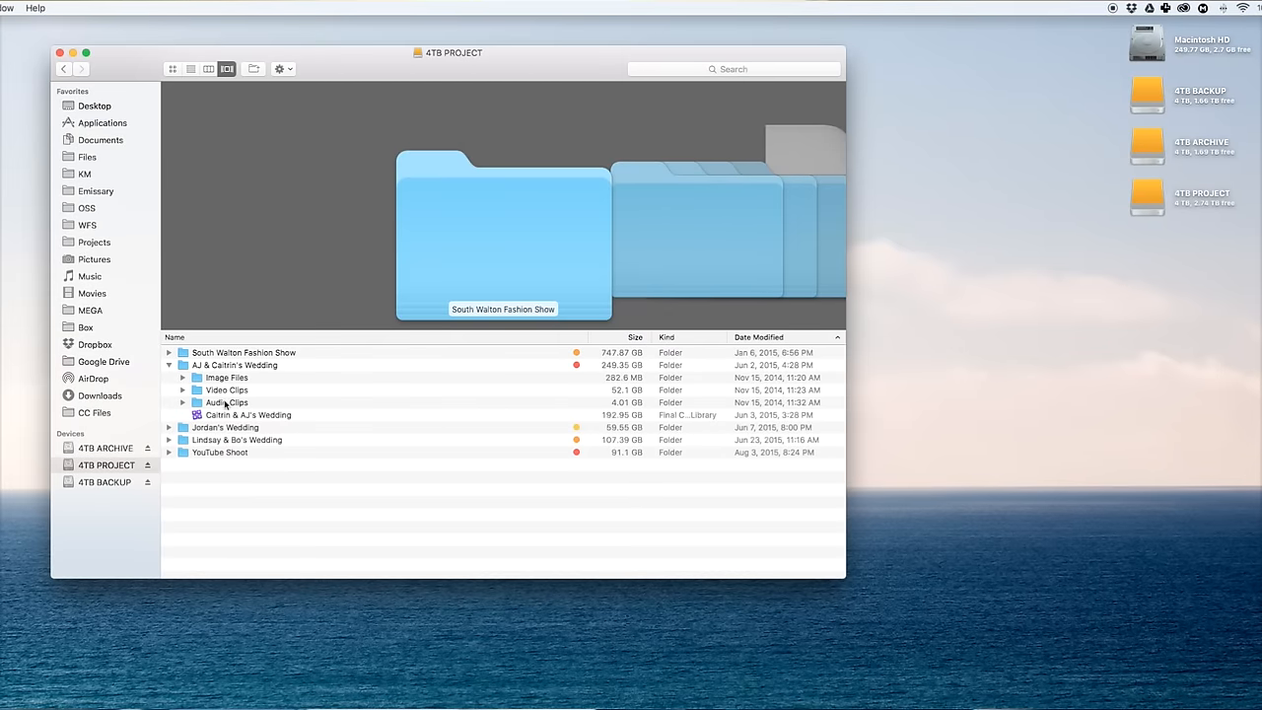
Step: Open the AJ & Caitrin's Wedding folder to list its library and clip folders
{"action": "double_click", "coordinate": [235, 365]}
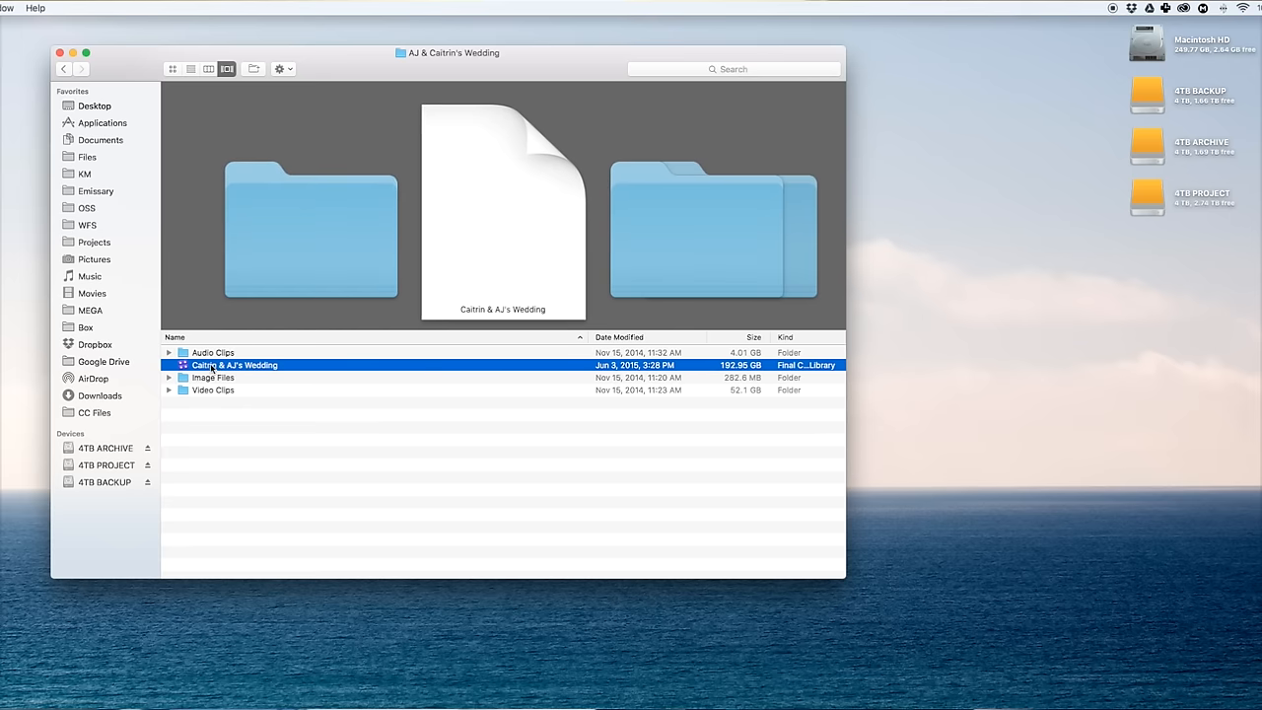
{"action": "mouse_move", "coordinate": [249, 377]}
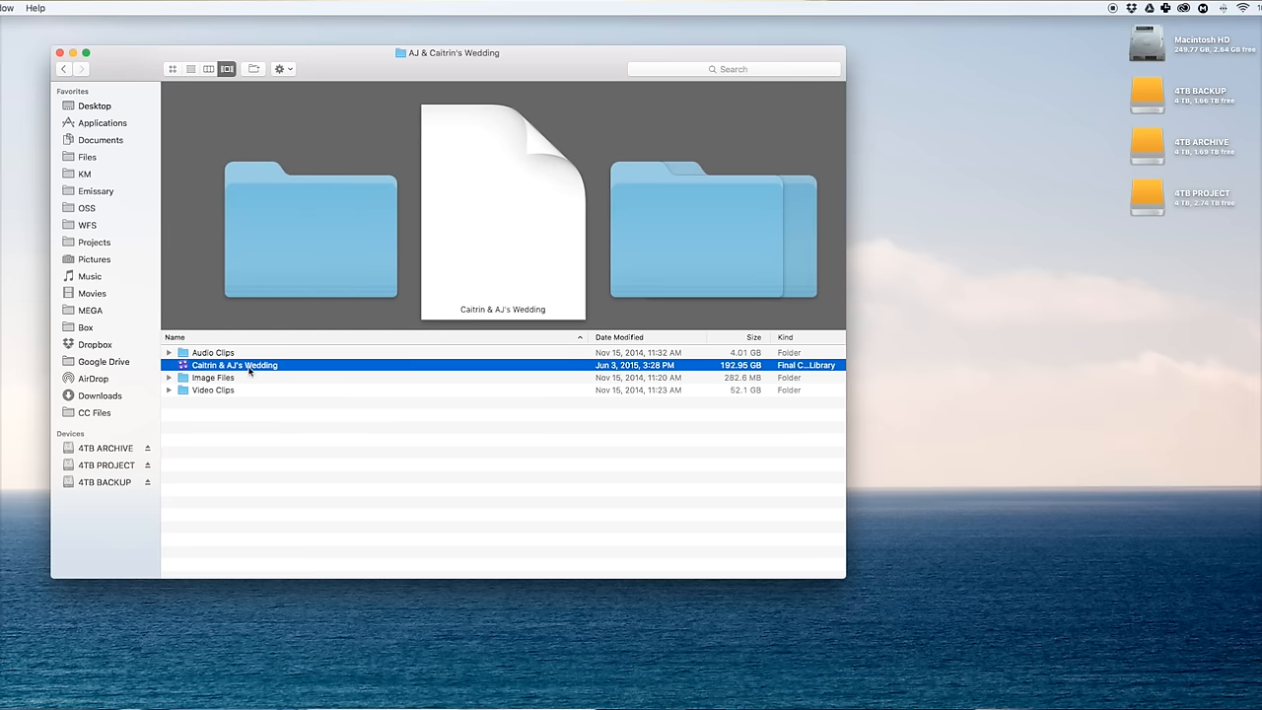
{"action": "mouse_move", "coordinate": [200, 373]}
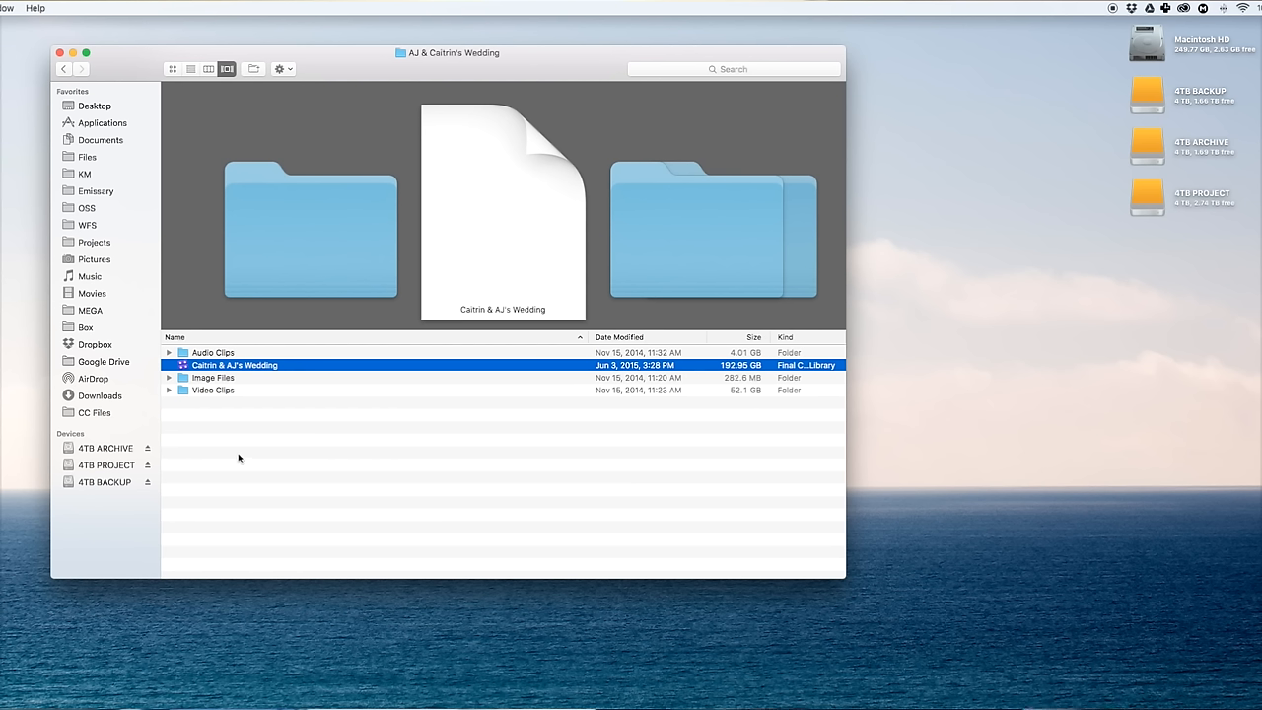
{"action": "mouse_move", "coordinate": [725, 372]}
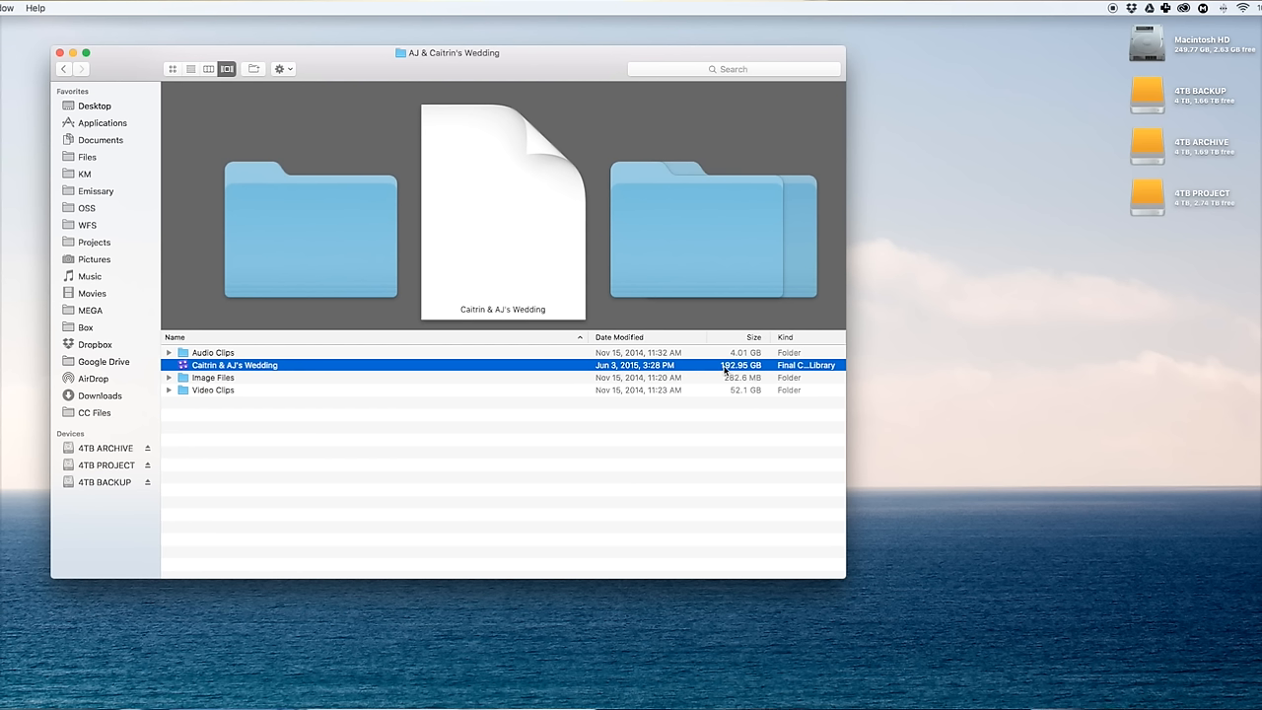
{"action": "mouse_move", "coordinate": [557, 482]}
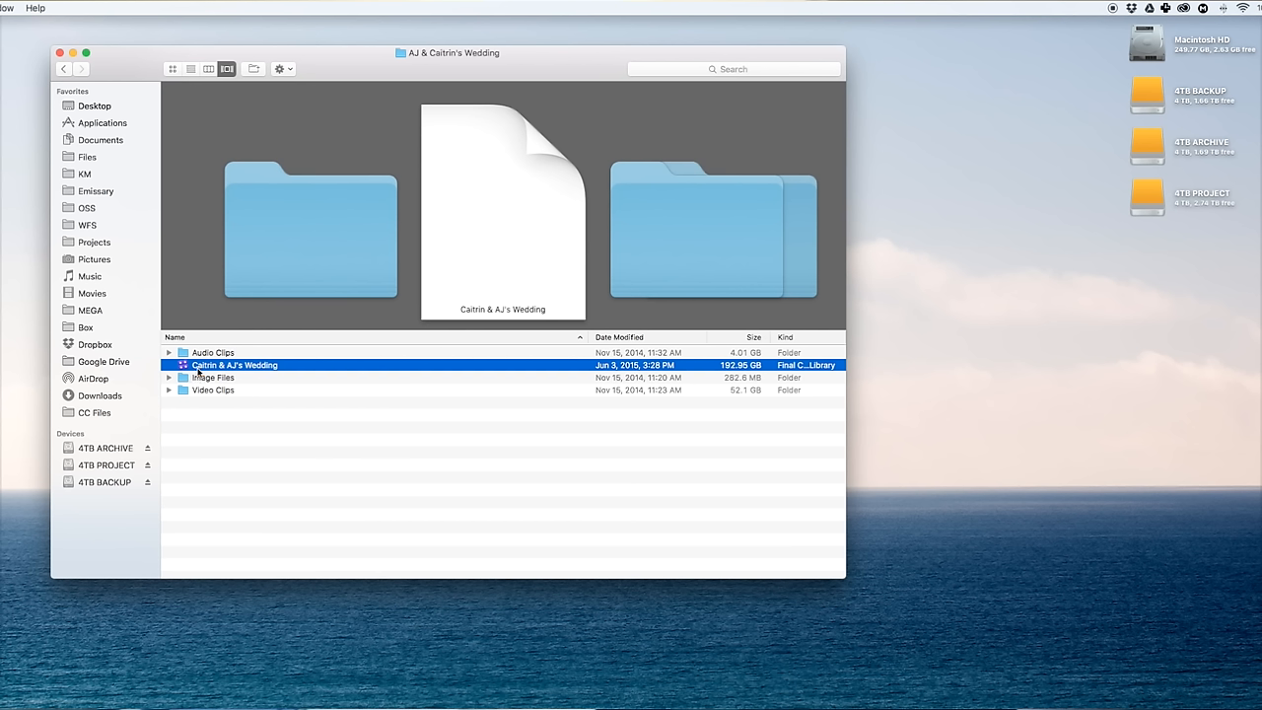
{"action": "mouse_move", "coordinate": [271, 367]}
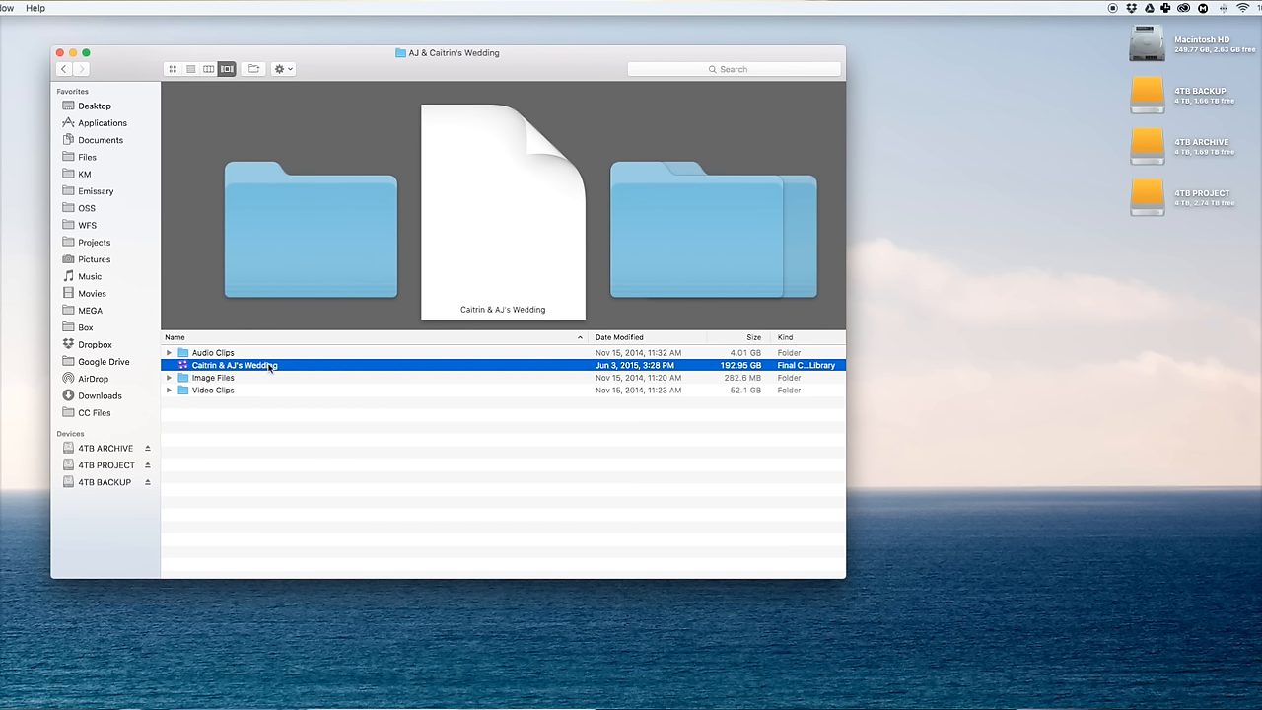
{"action": "mouse_move", "coordinate": [262, 414]}
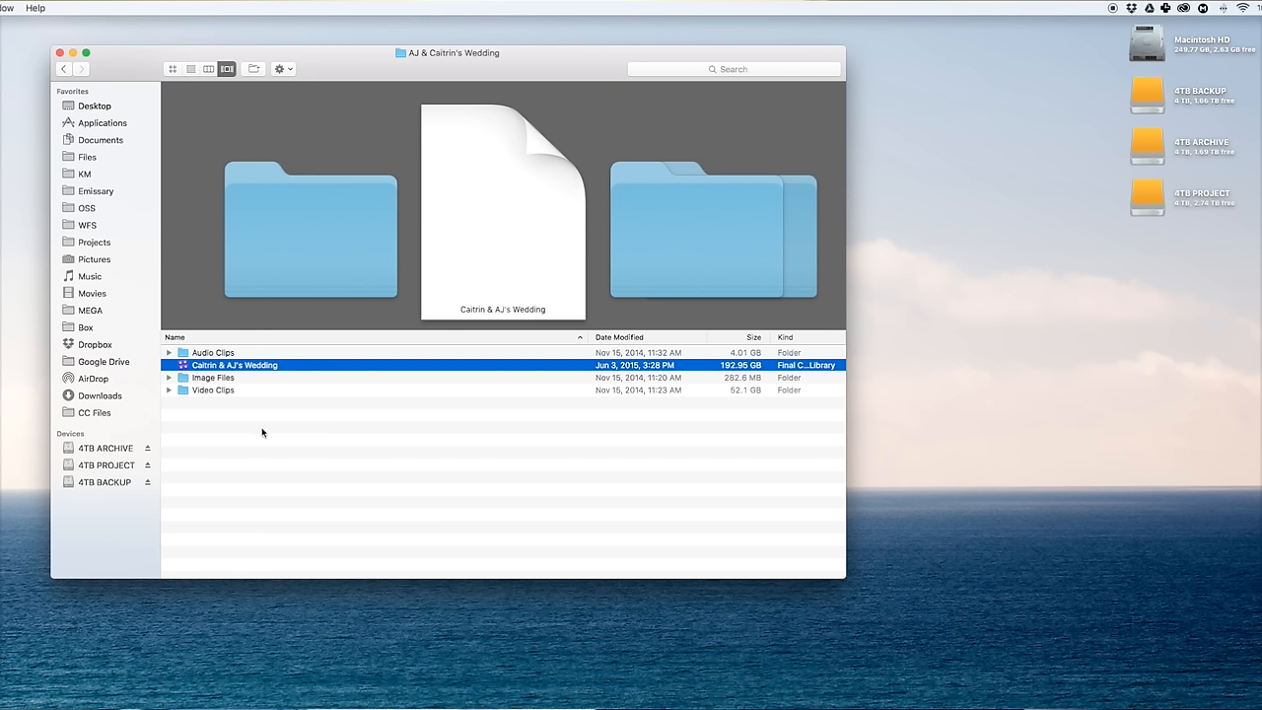
{"action": "mouse_move", "coordinate": [258, 421]}
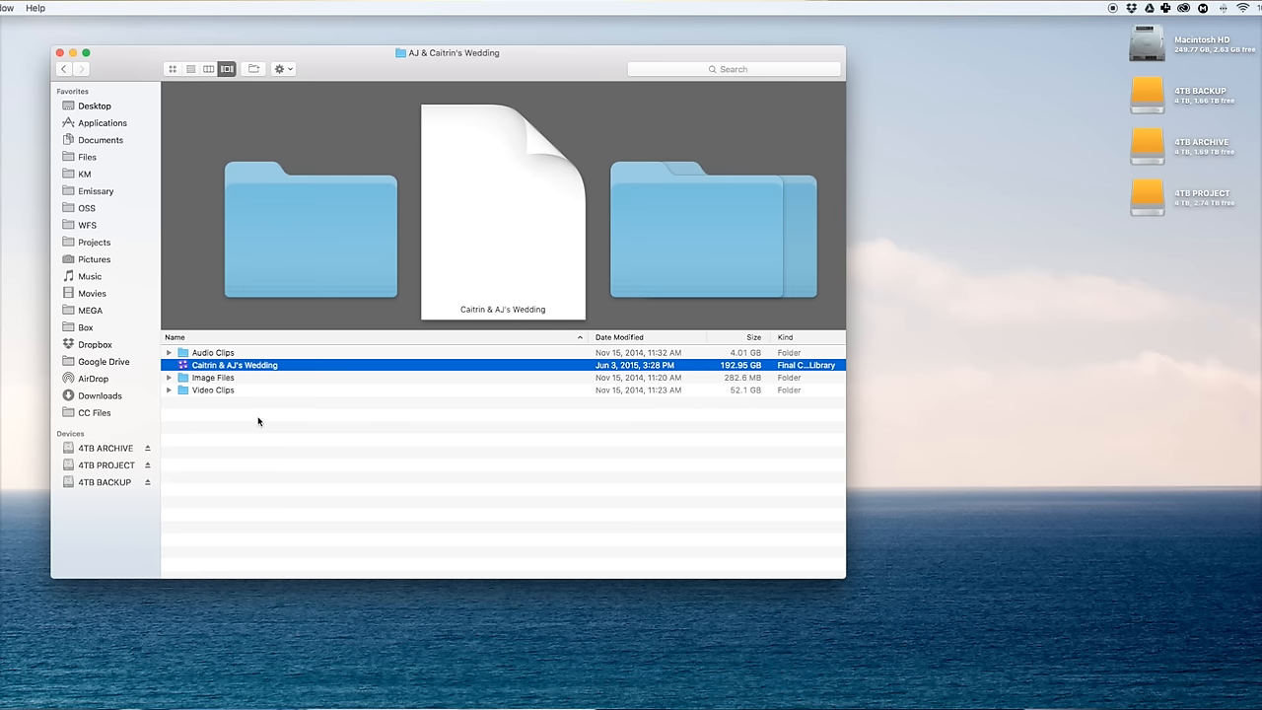
Step: Inside the wedding Final Cut library, expand Media and Transcoded Media to reveal high-quality clips
{"action": "right_click", "coordinate": [235, 365]}
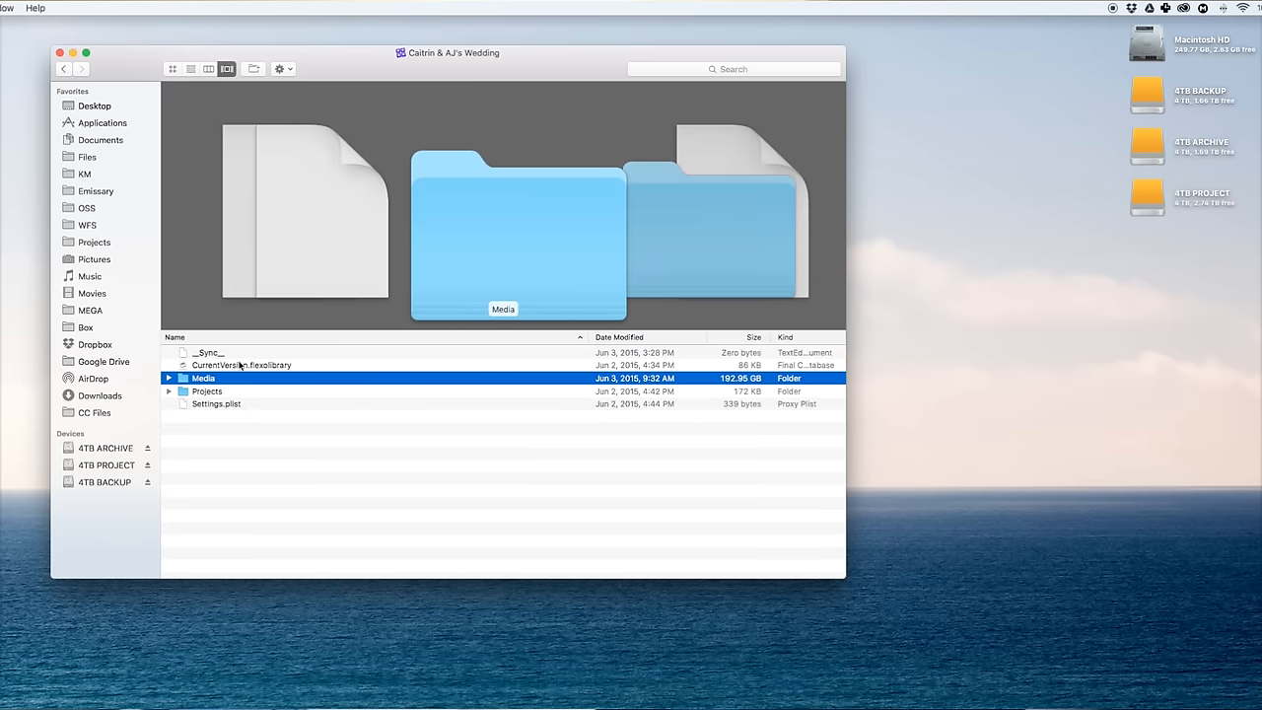
{"action": "left_click", "coordinate": [168, 377]}
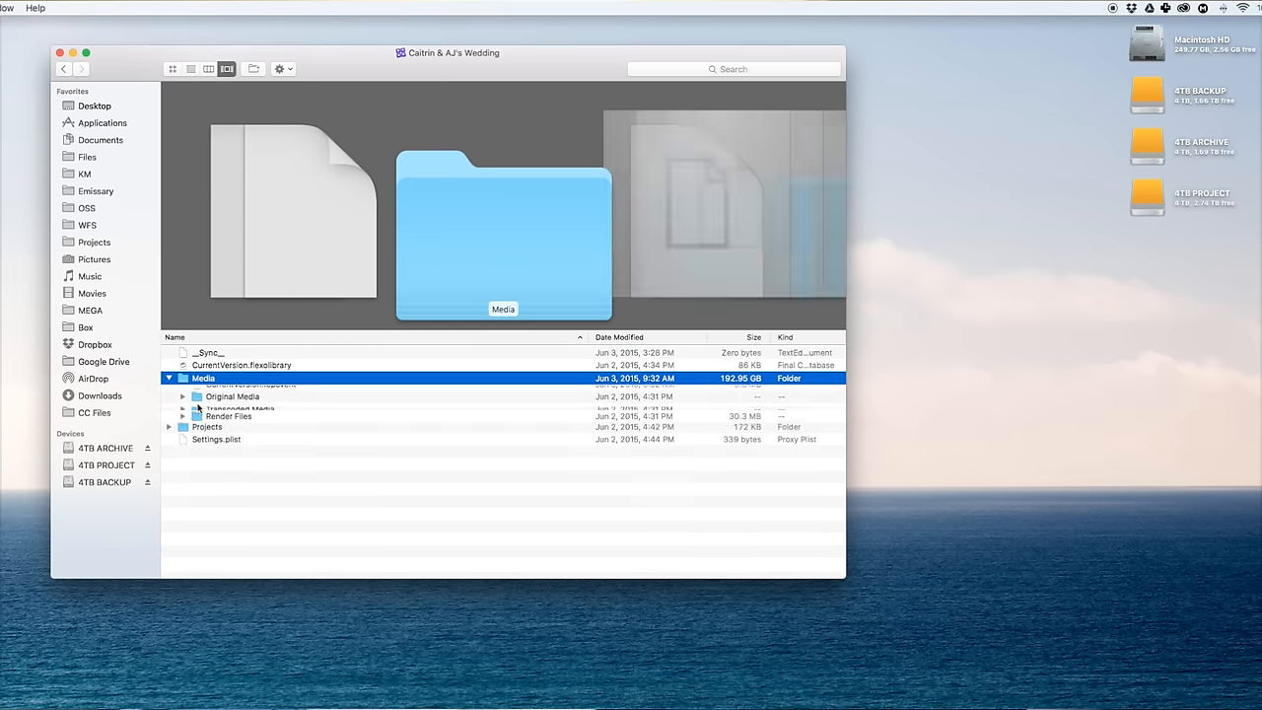
{"action": "left_click", "coordinate": [182, 428]}
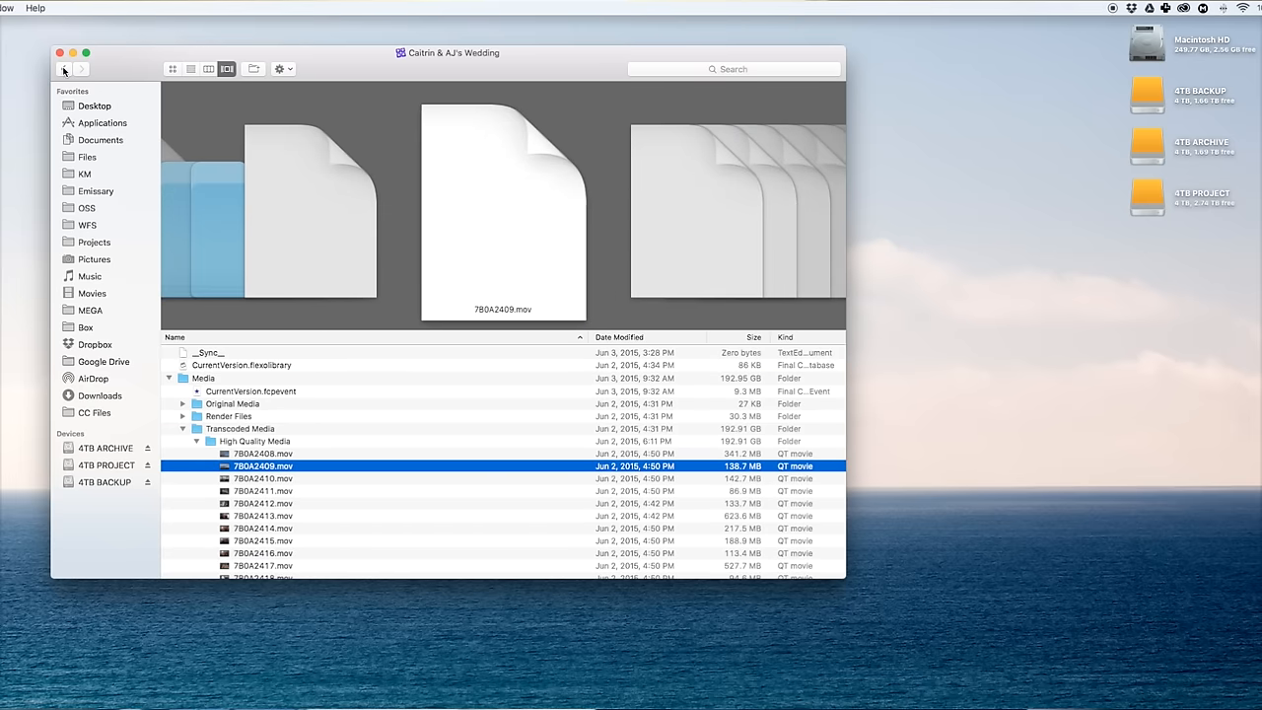
Step: Return to the wedding folder, select Audio Clips, Image Files and Video Clips, then revisit the overview
{"action": "left_click", "coordinate": [63, 68]}
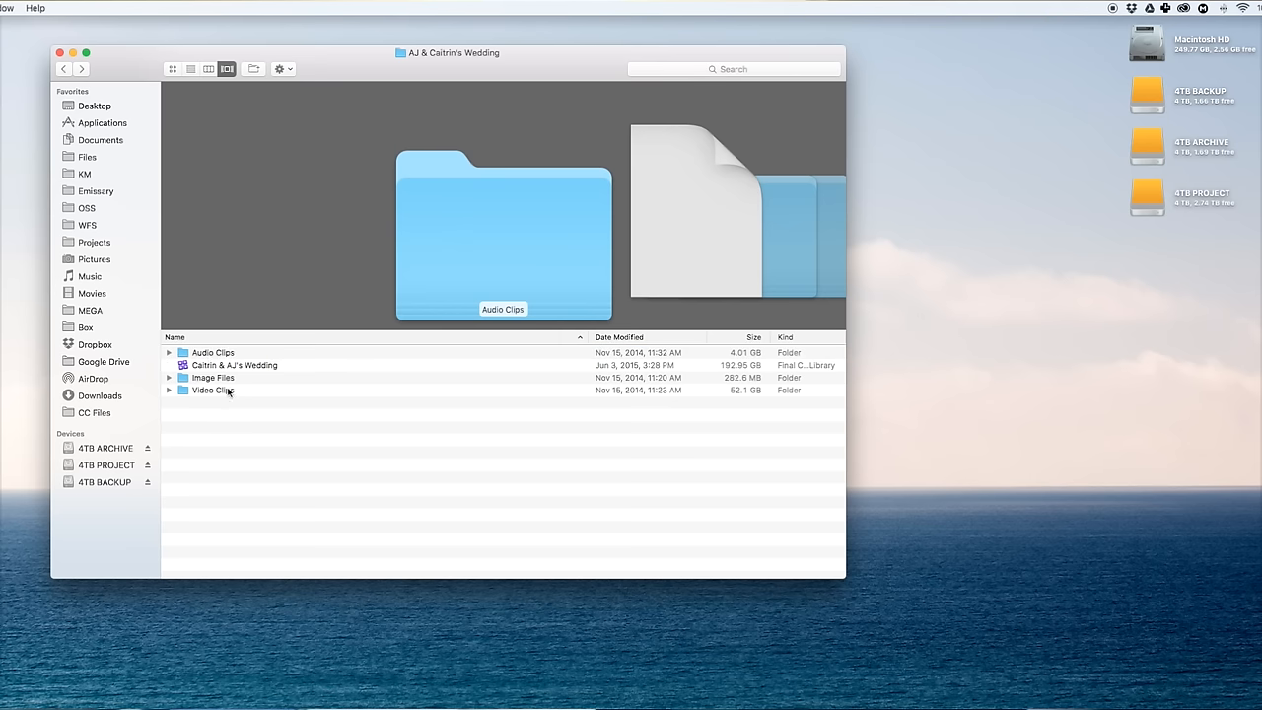
{"action": "left_click", "coordinate": [213, 352]}
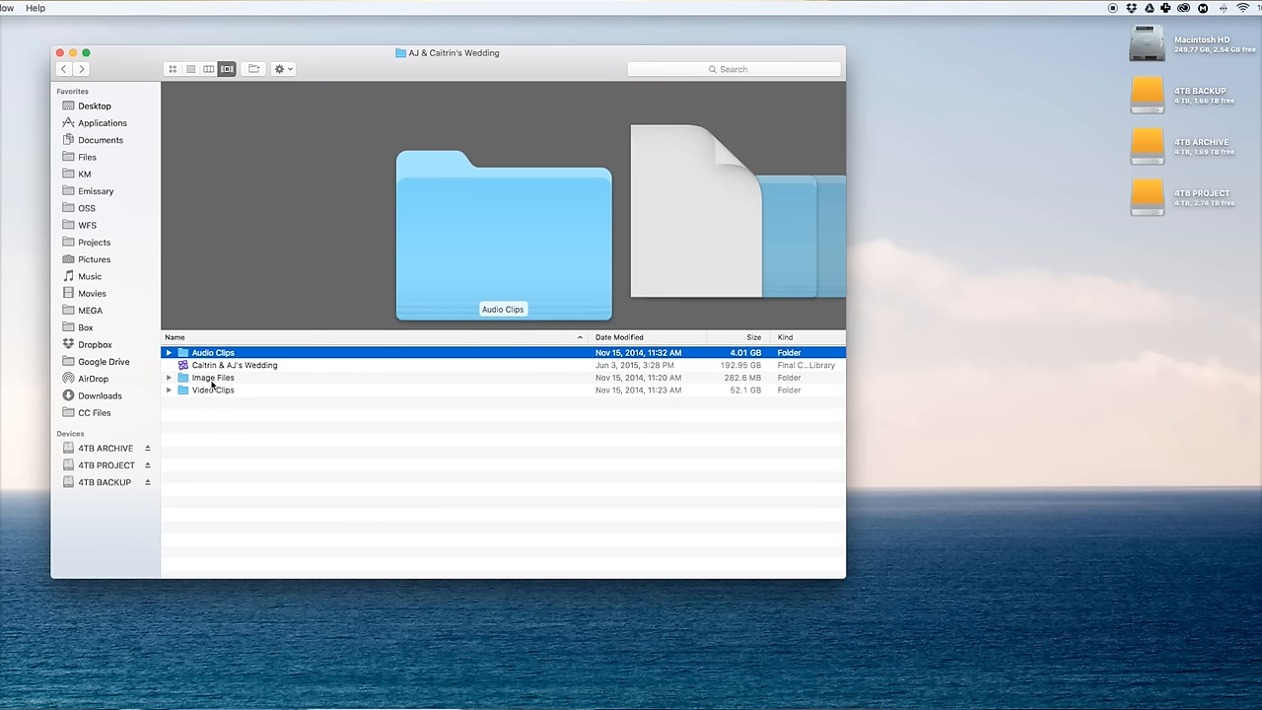
{"action": "left_click", "coordinate": [212, 389]}
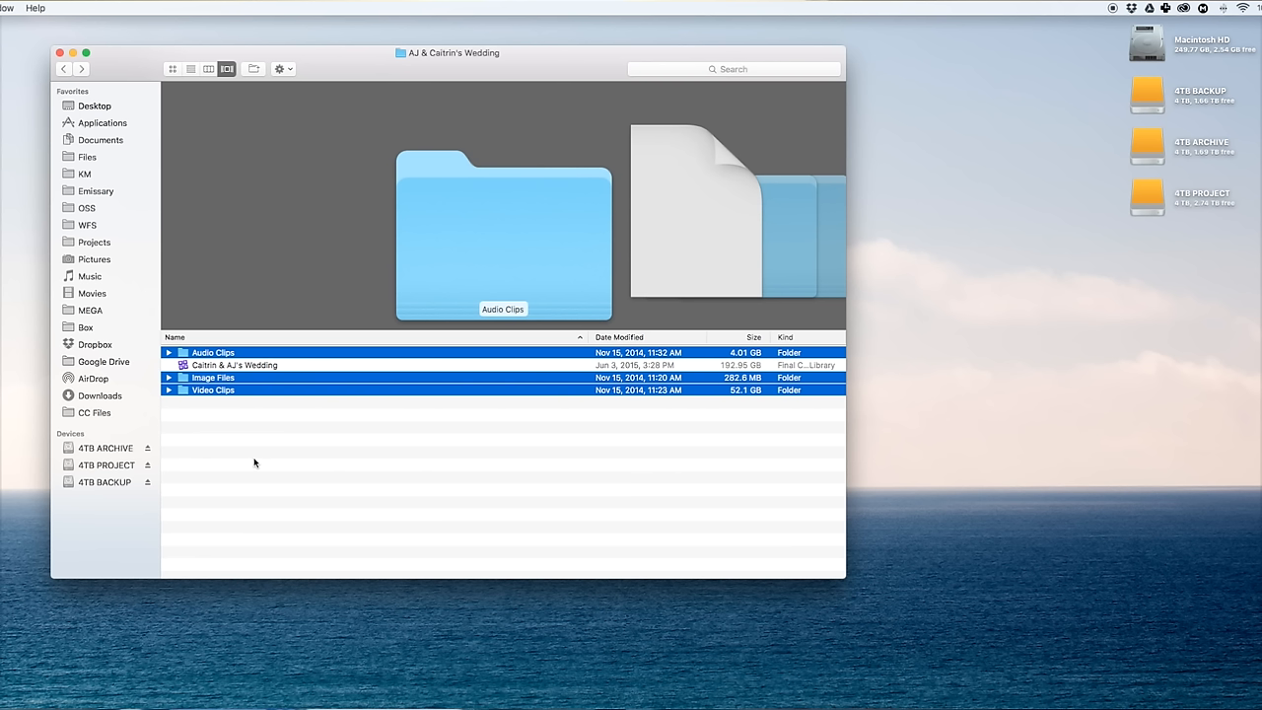
{"action": "mouse_move", "coordinate": [1201, 214]}
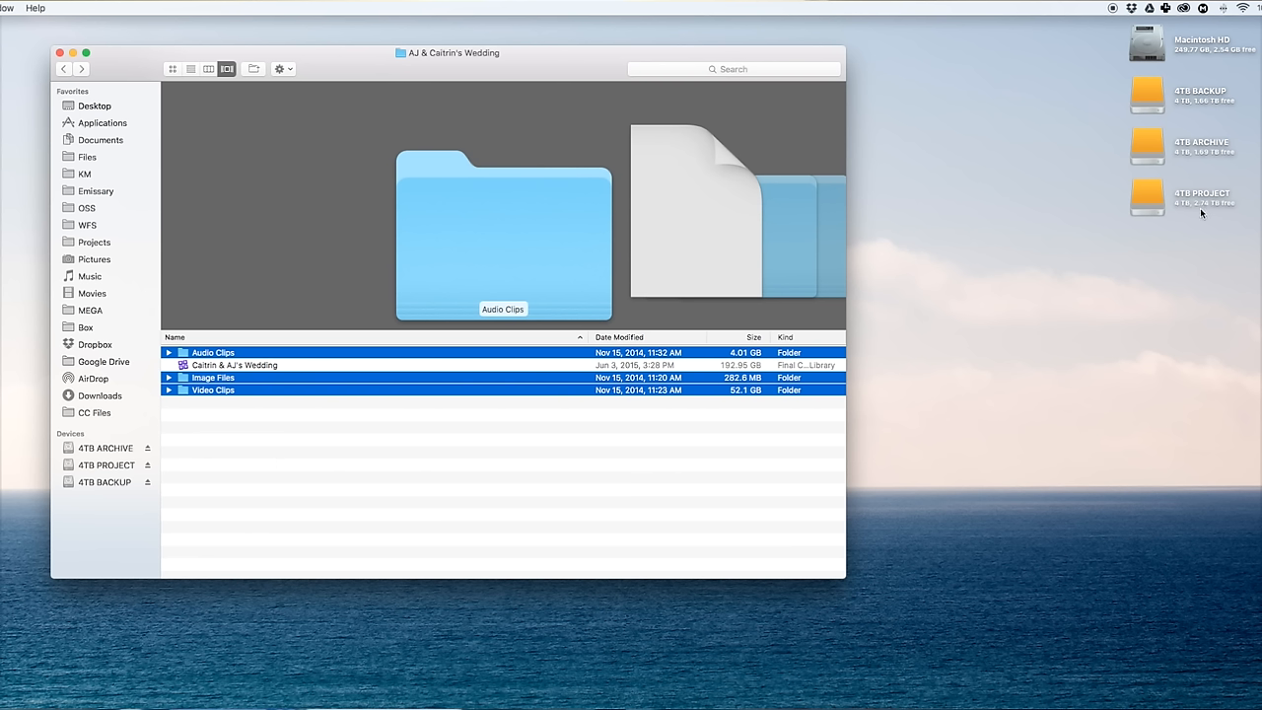
{"action": "mouse_move", "coordinate": [1207, 219]}
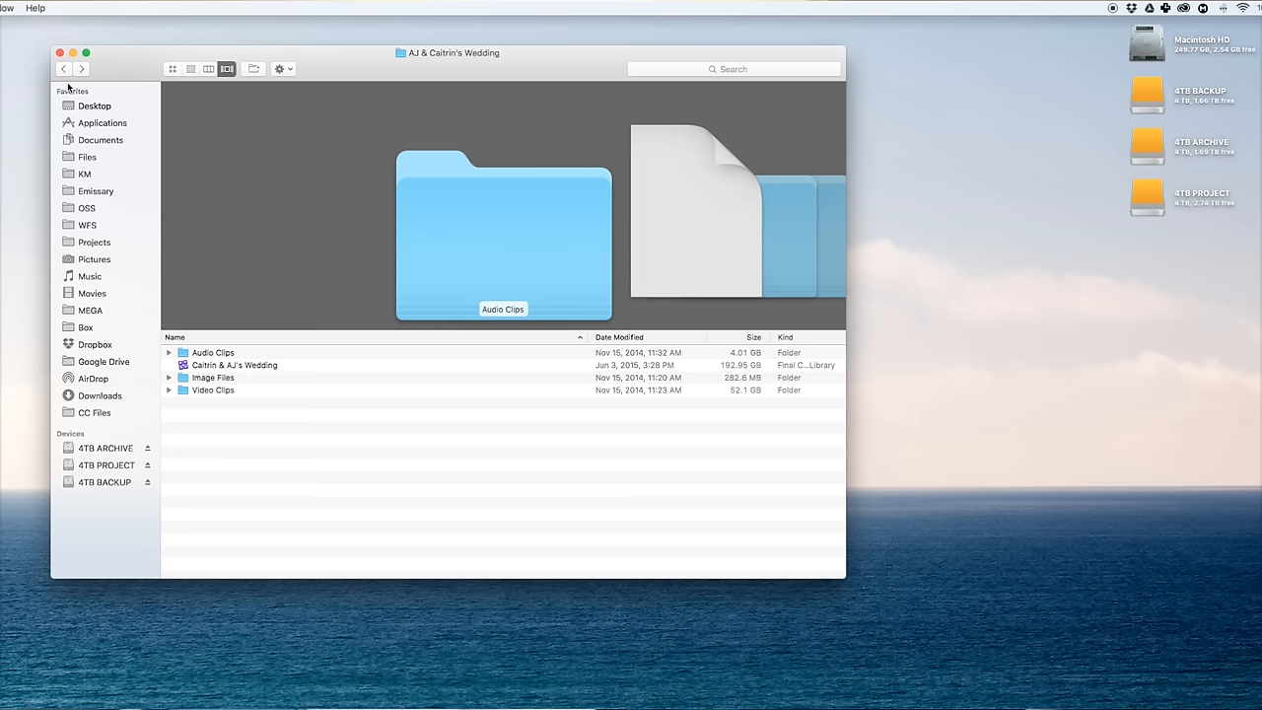
{"action": "left_click", "coordinate": [106, 464]}
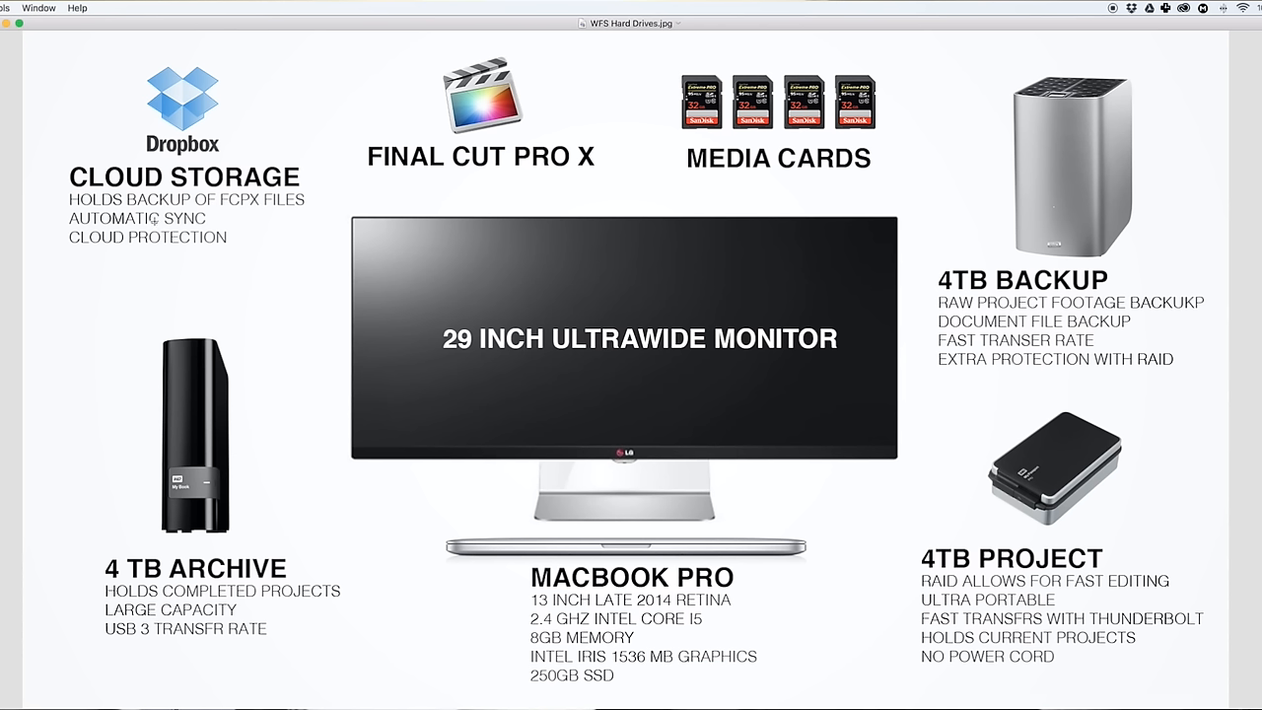
{"action": "mouse_move", "coordinate": [152, 237]}
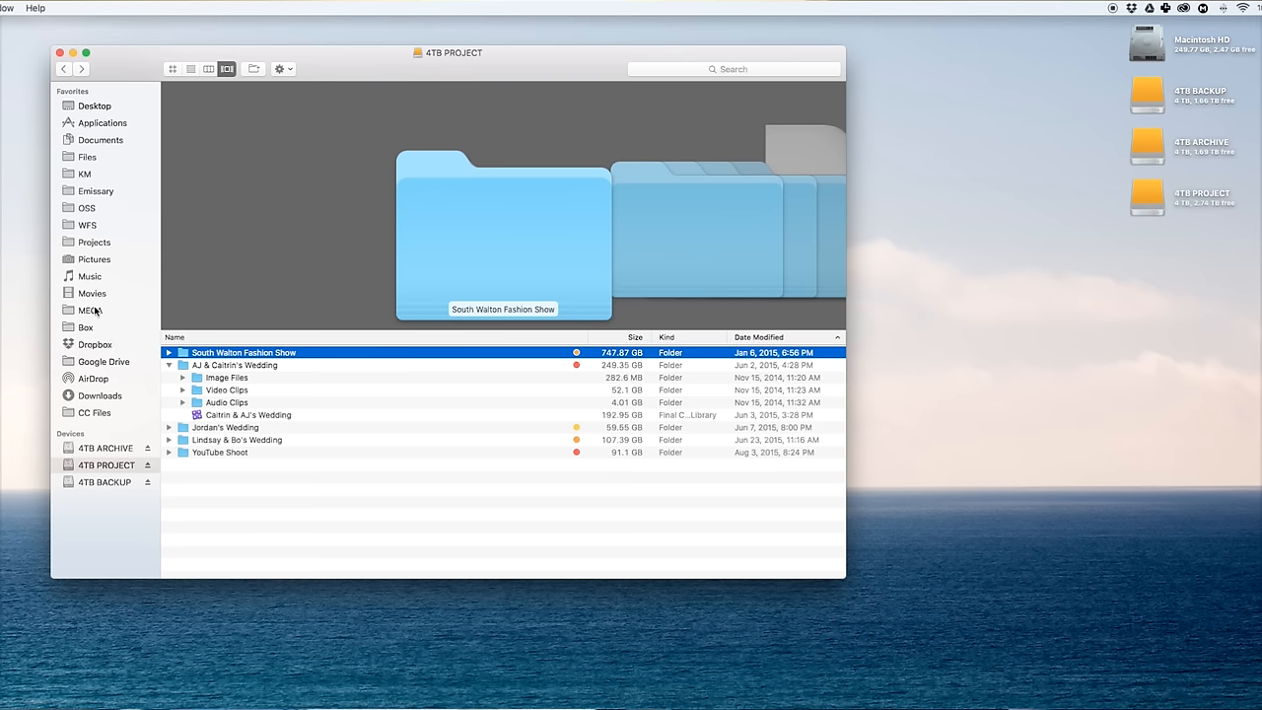
{"action": "left_click", "coordinate": [96, 344]}
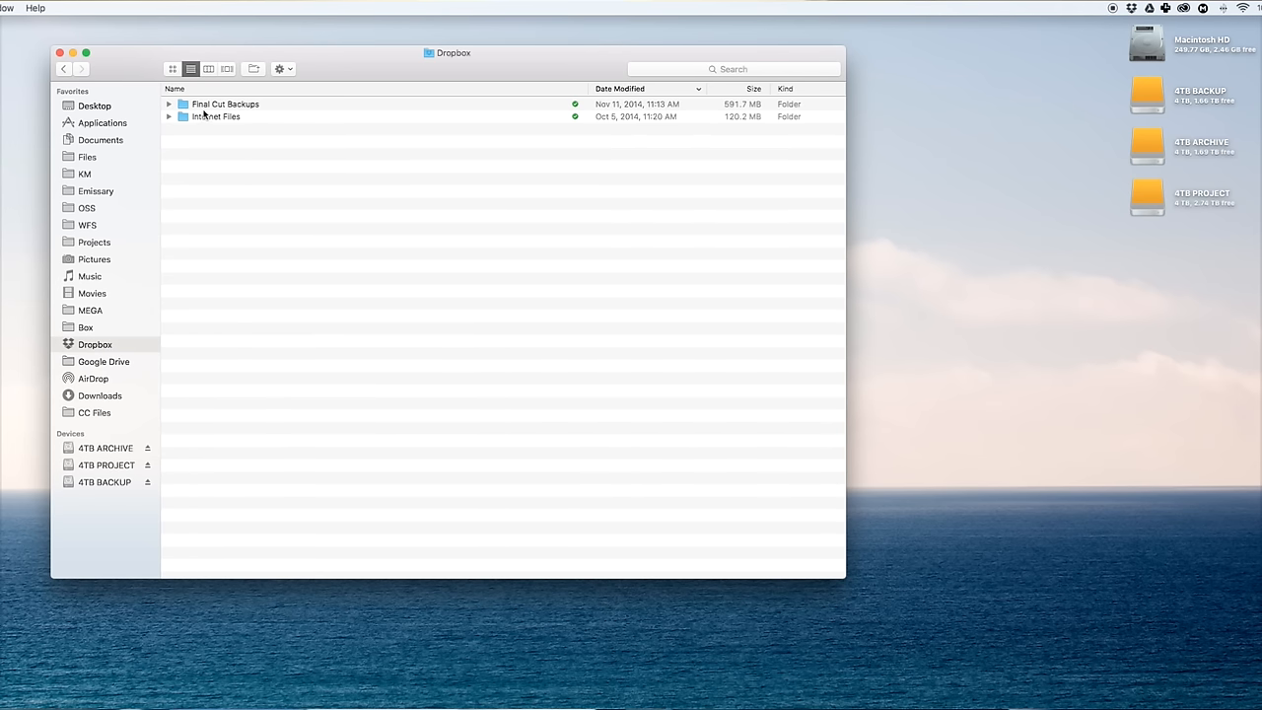
{"action": "left_click", "coordinate": [225, 103]}
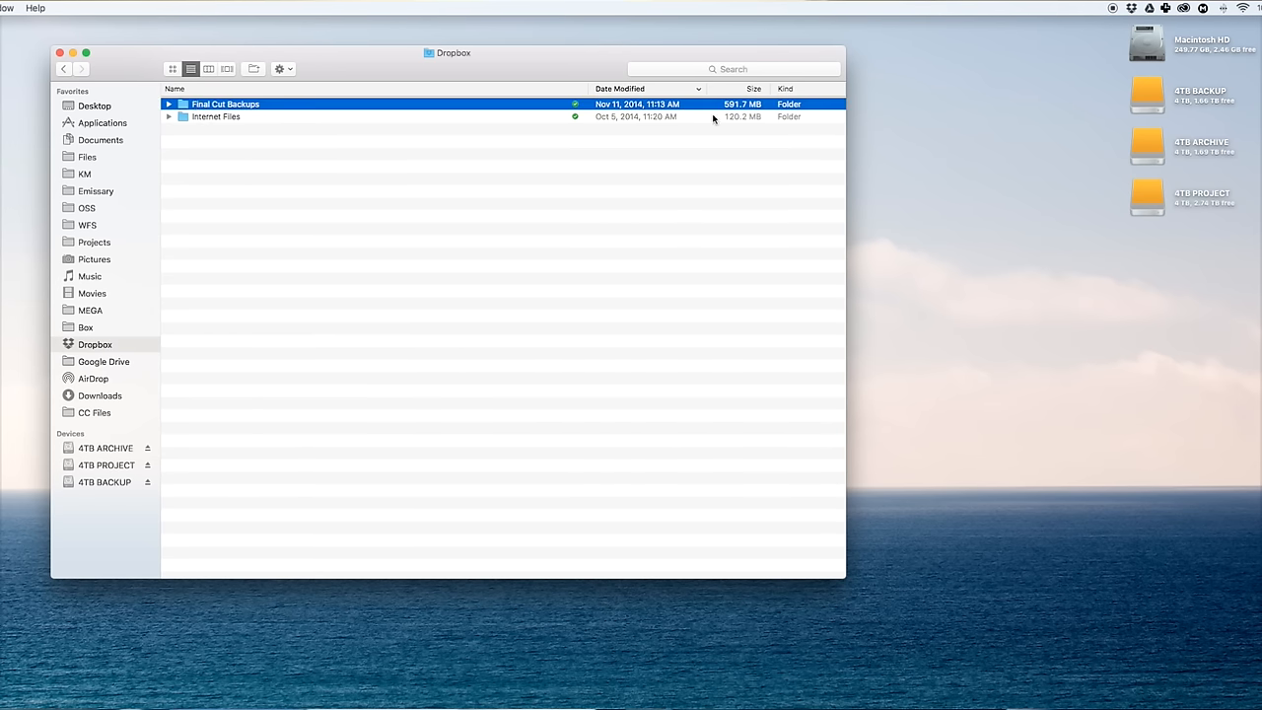
{"action": "double_click", "coordinate": [225, 103]}
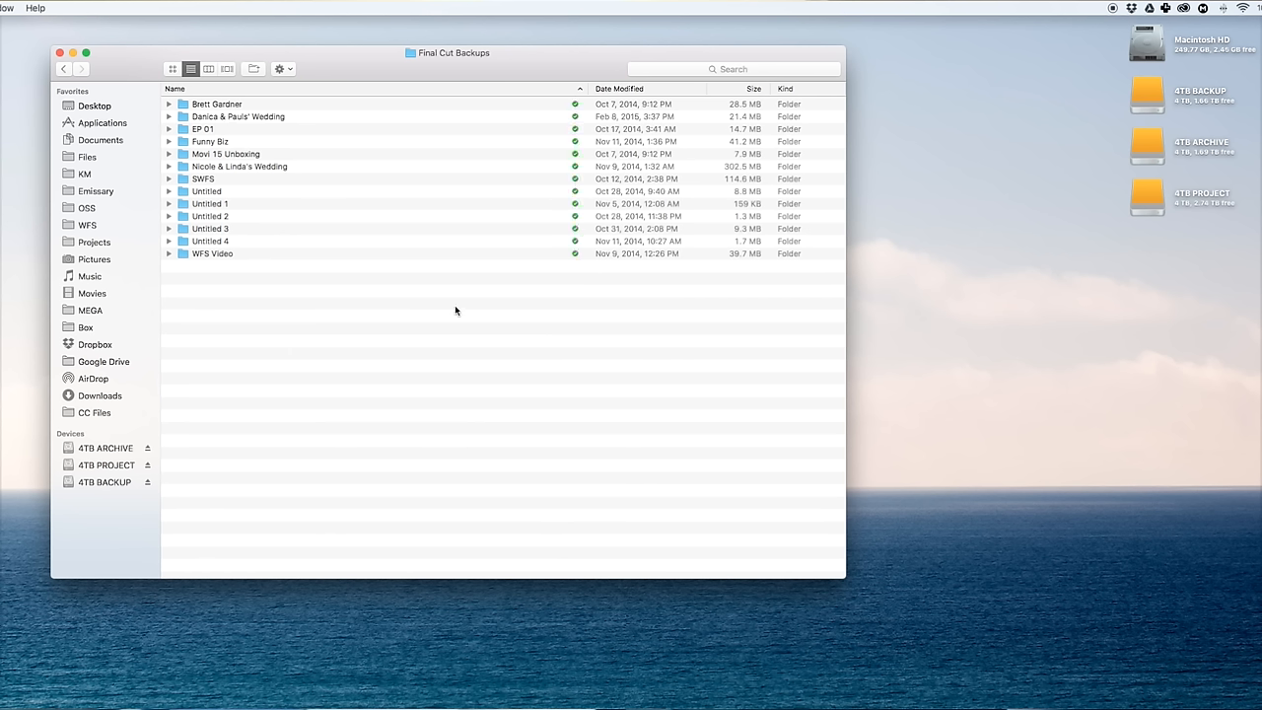
{"action": "mouse_move", "coordinate": [488, 228]}
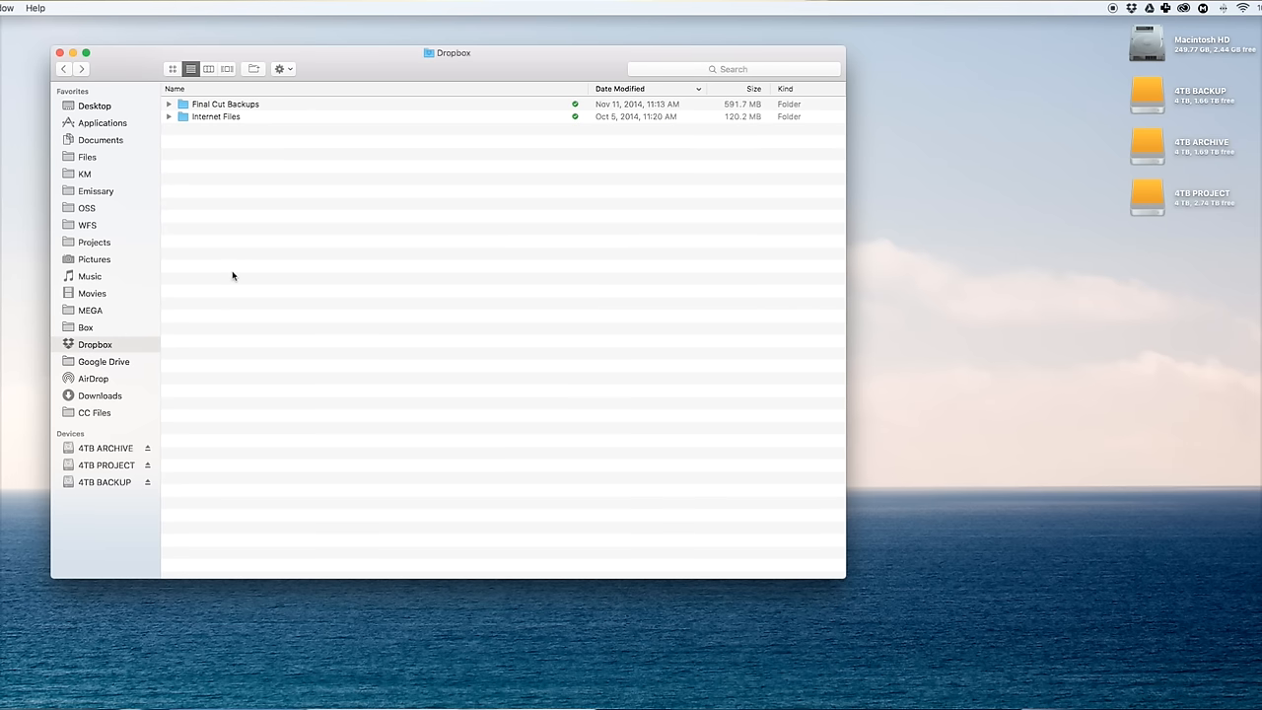
{"action": "left_click", "coordinate": [106, 465]}
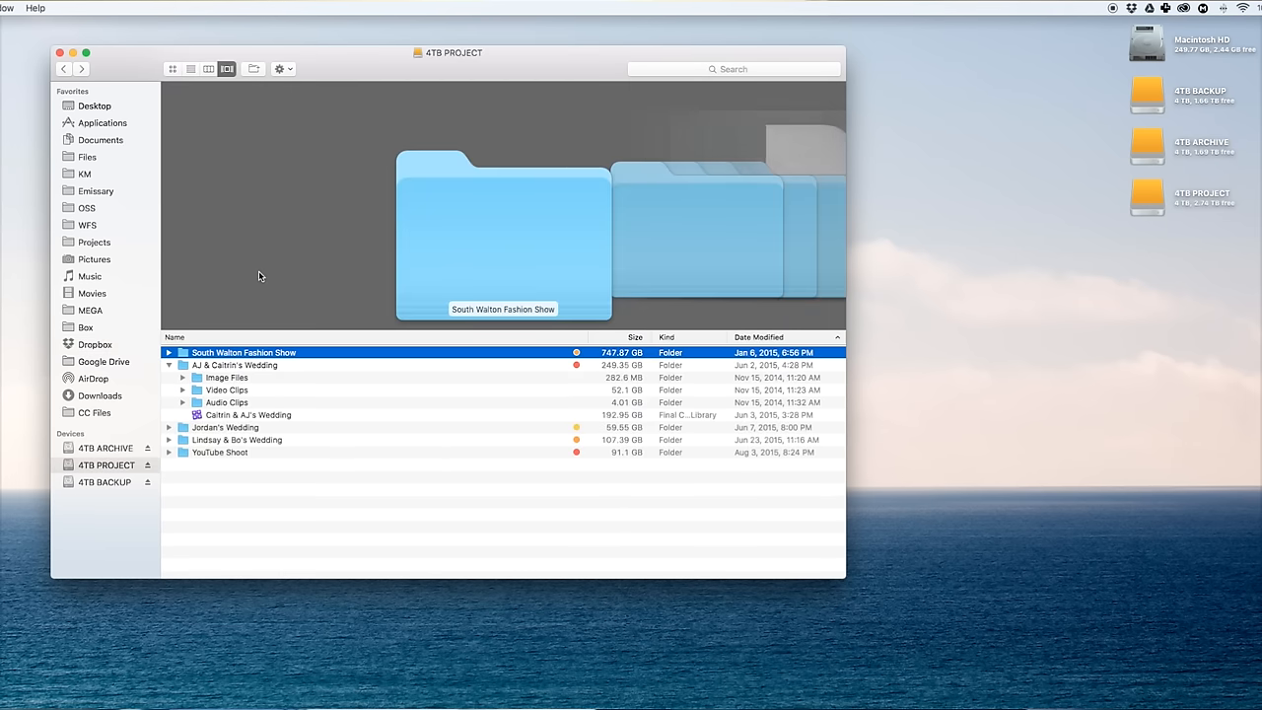
{"action": "mouse_move", "coordinate": [355, 489]}
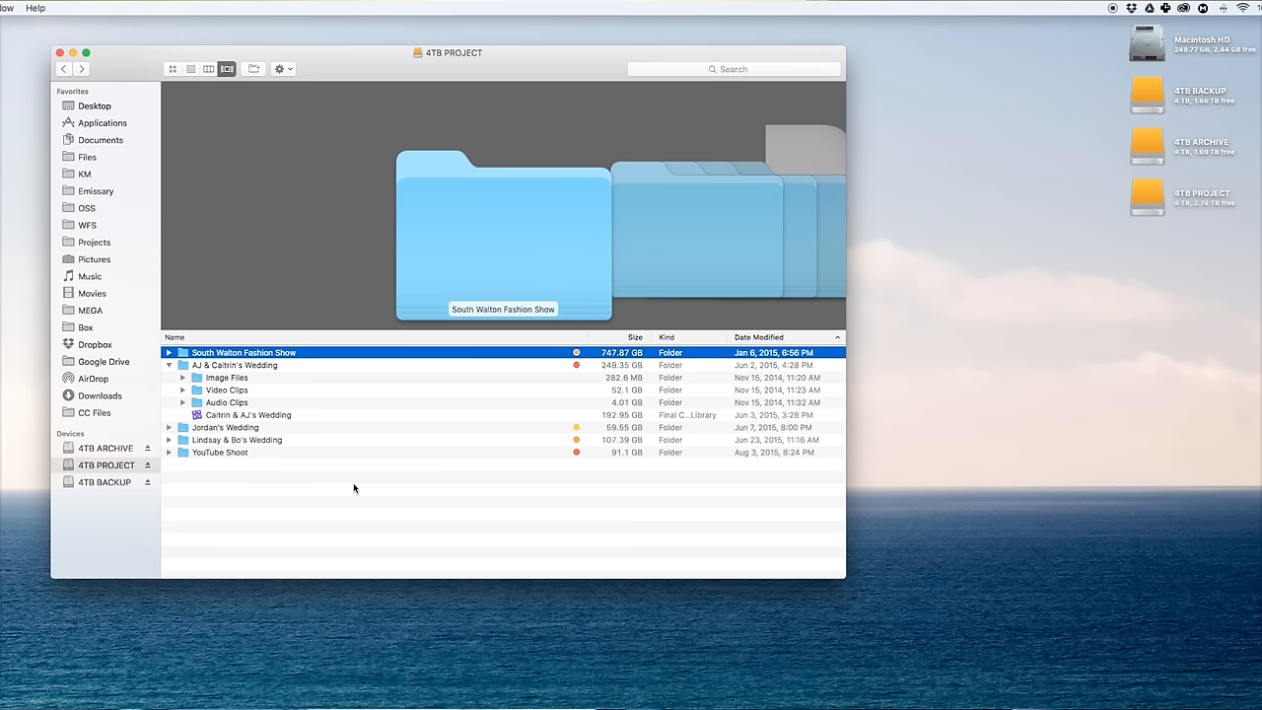
{"action": "left_click", "coordinate": [352, 486]}
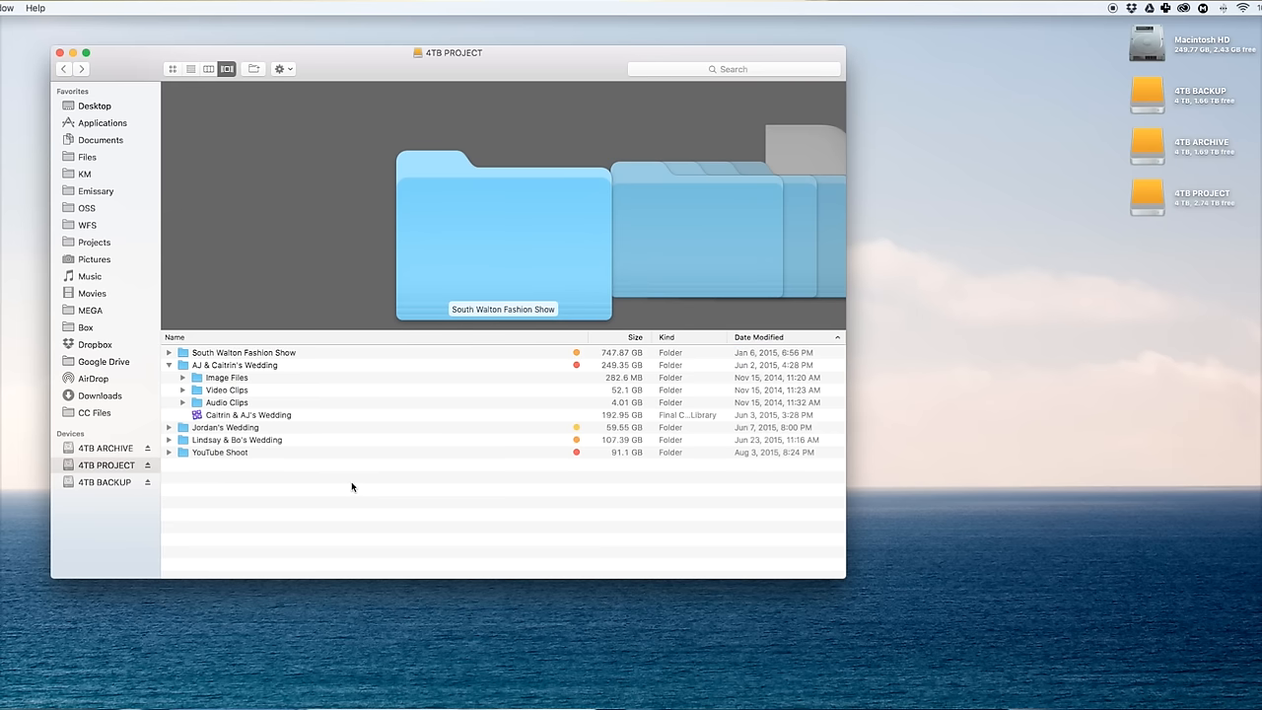
{"action": "left_click", "coordinate": [247, 415]}
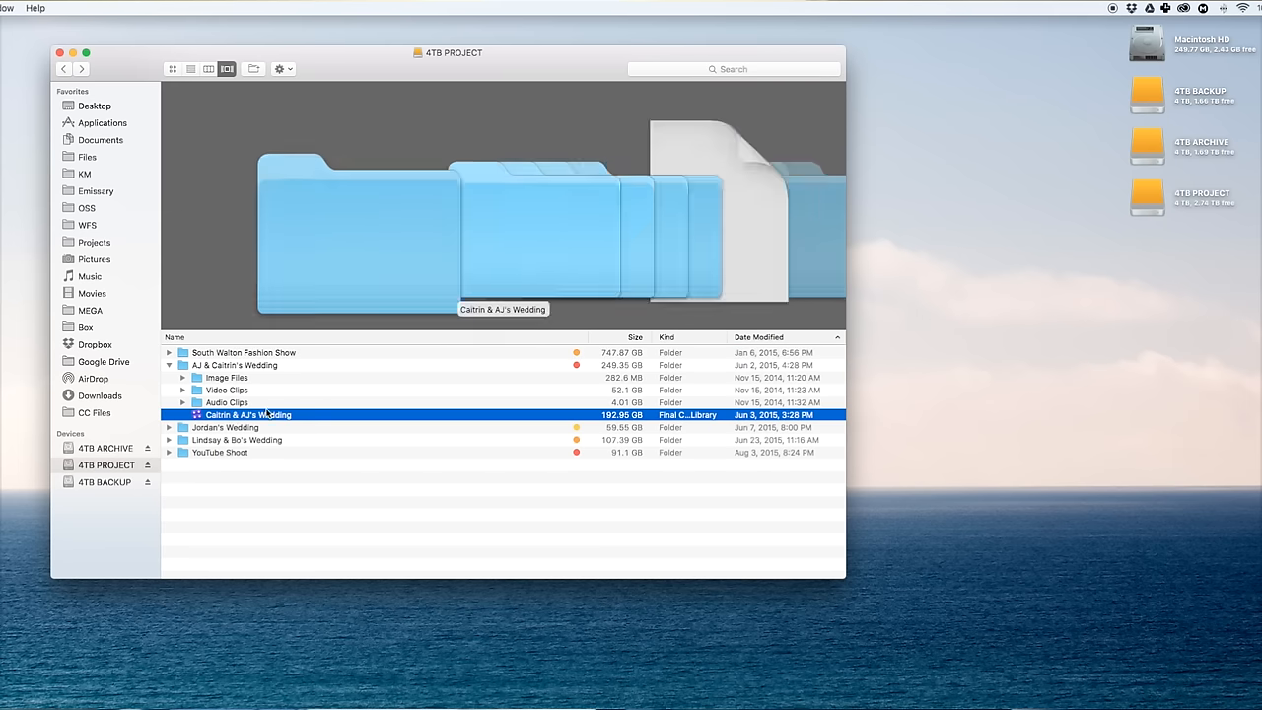